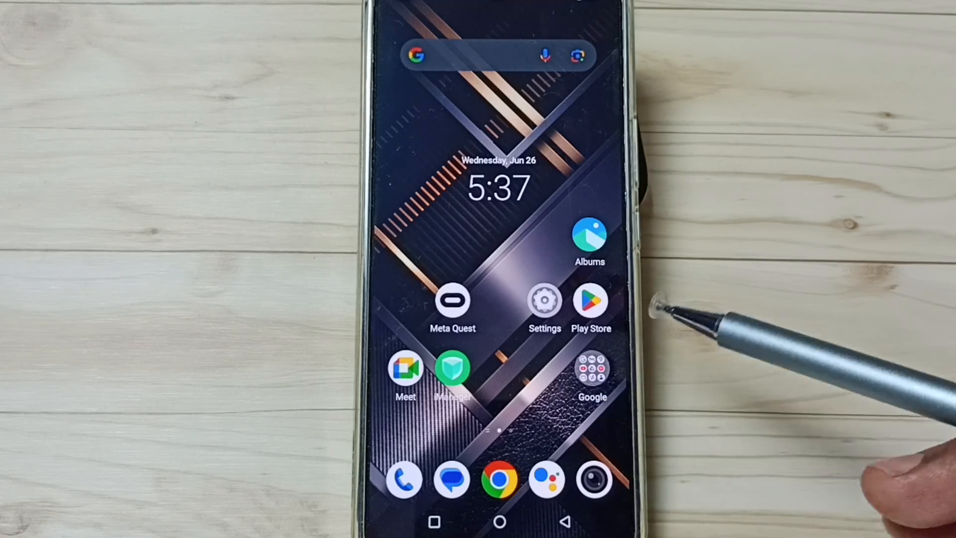
mouse_move(590, 317)
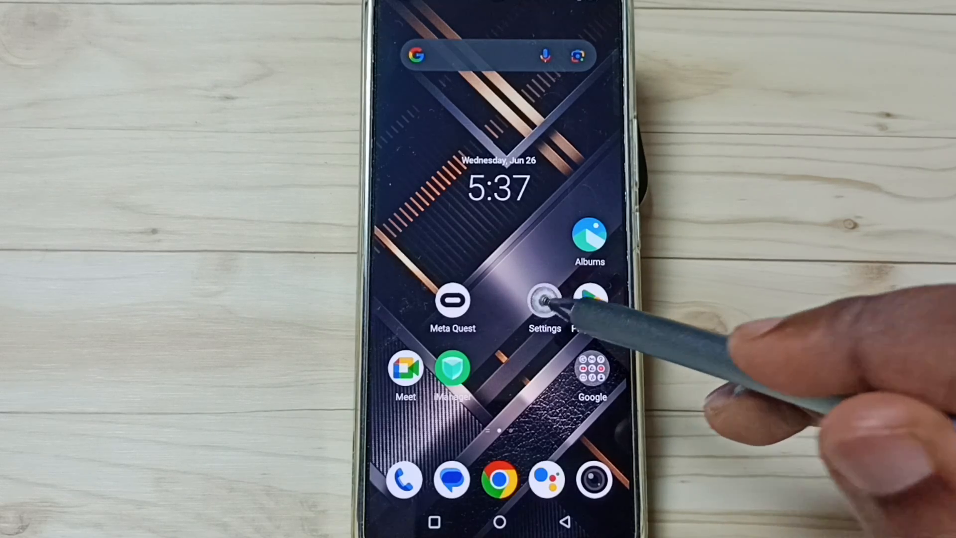
Reach the Default apps page in Settings, where Truecaller is listed as the SMS app.
left_click(545, 300)
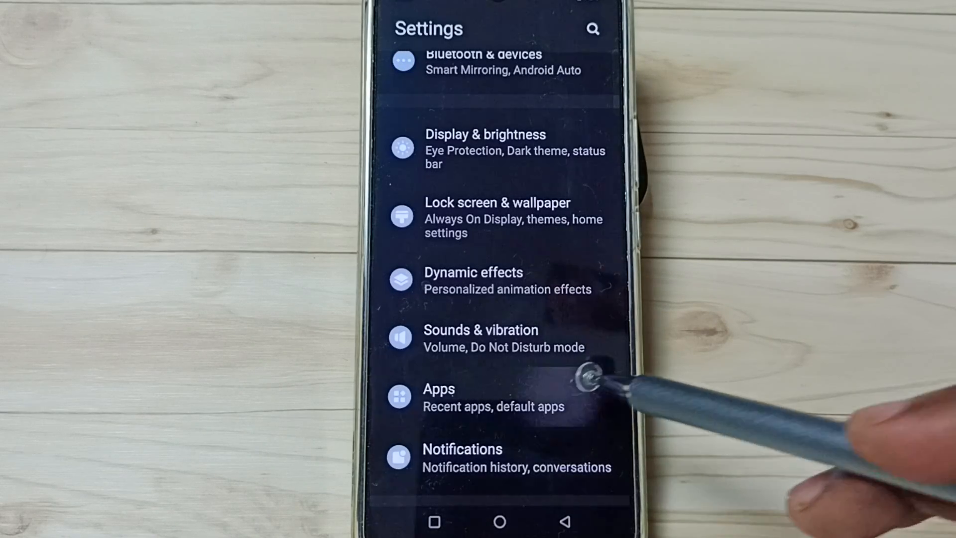
left_click(438, 396)
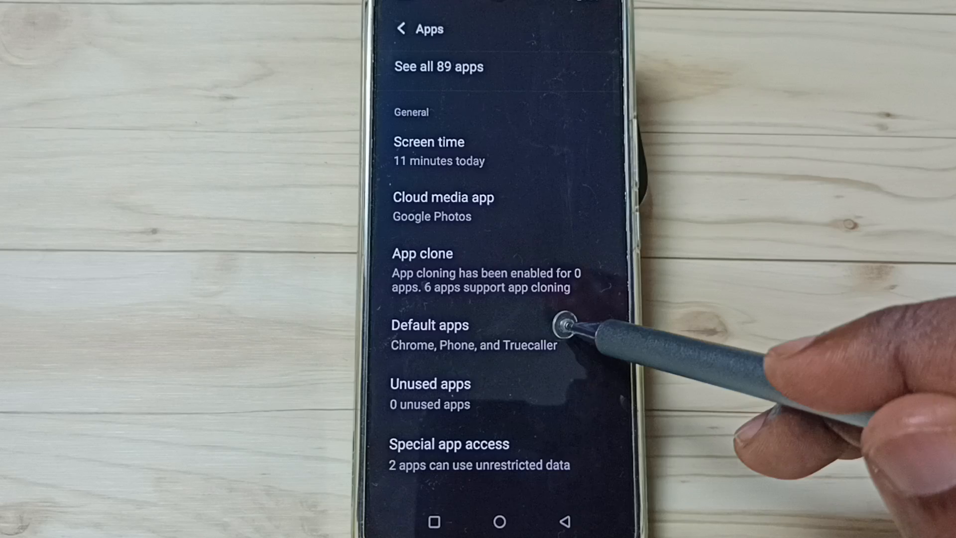
left_click(429, 324)
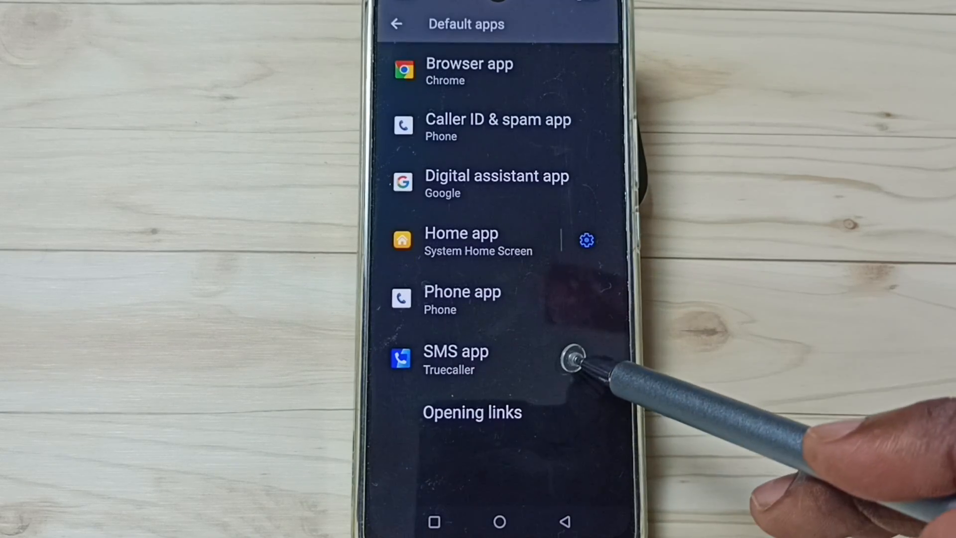
Choose Messages as the default SMS app in place of Truecaller.
left_click(455, 351)
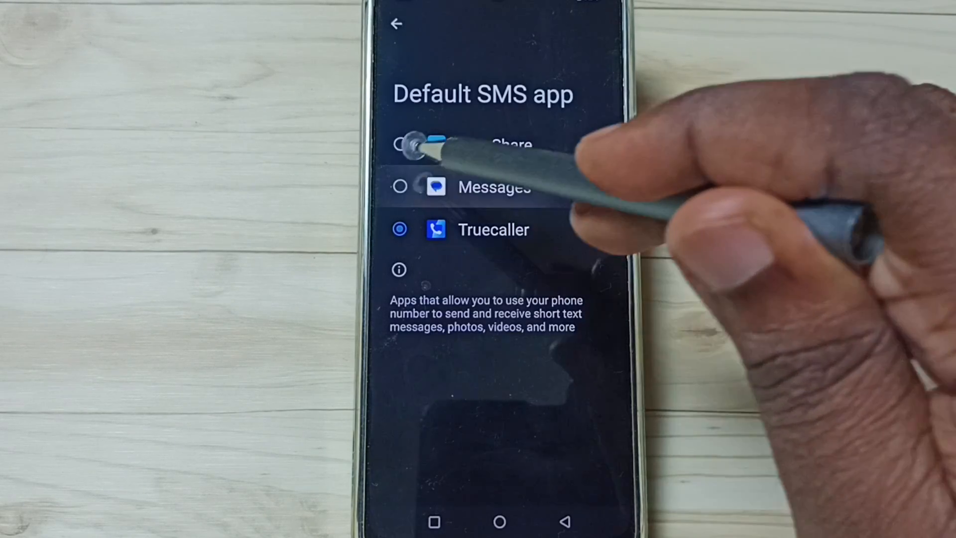
left_click(400, 186)
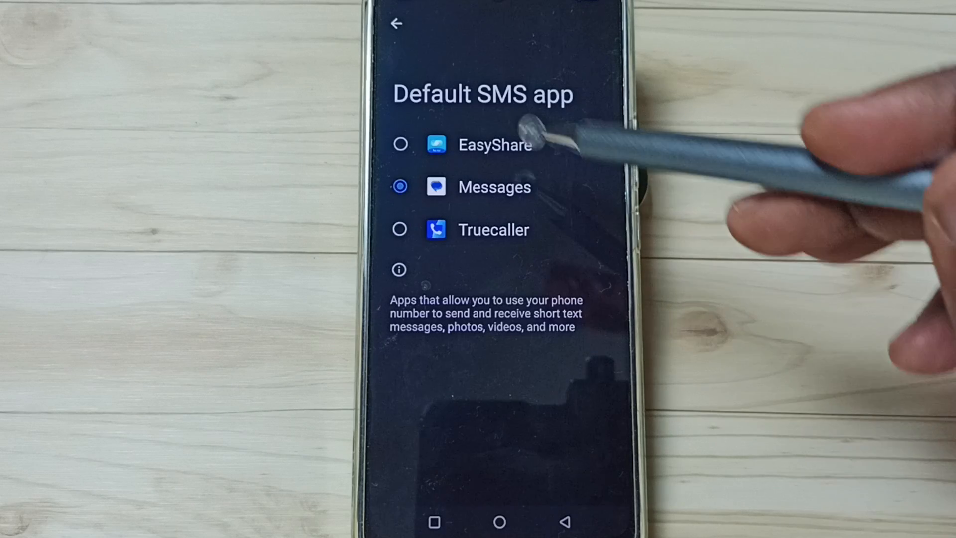